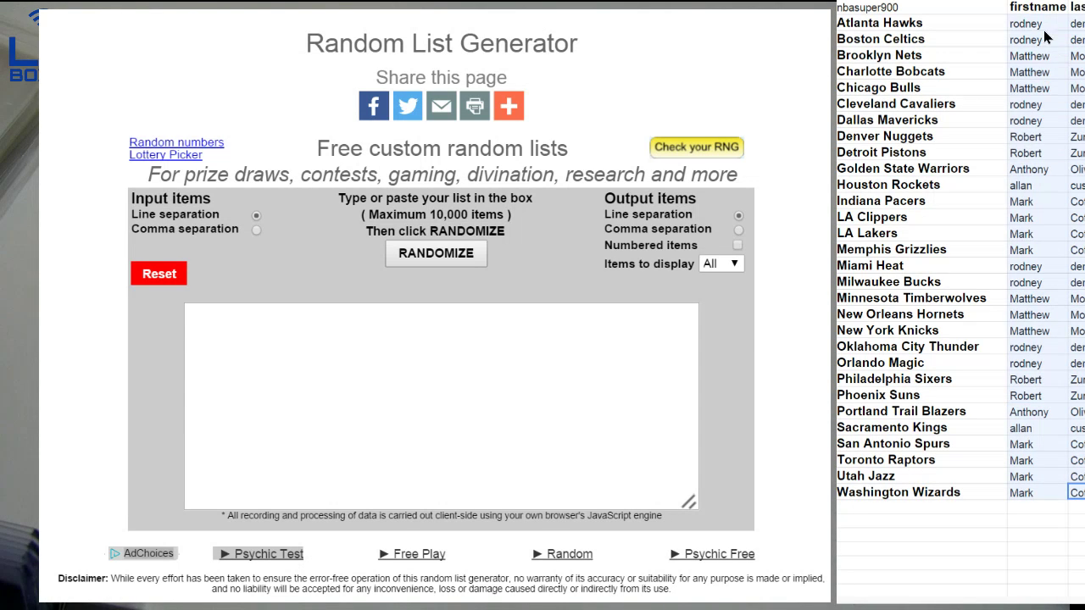
Step: Randomize the player names three times to get a fresh shuffled order
click(436, 255)
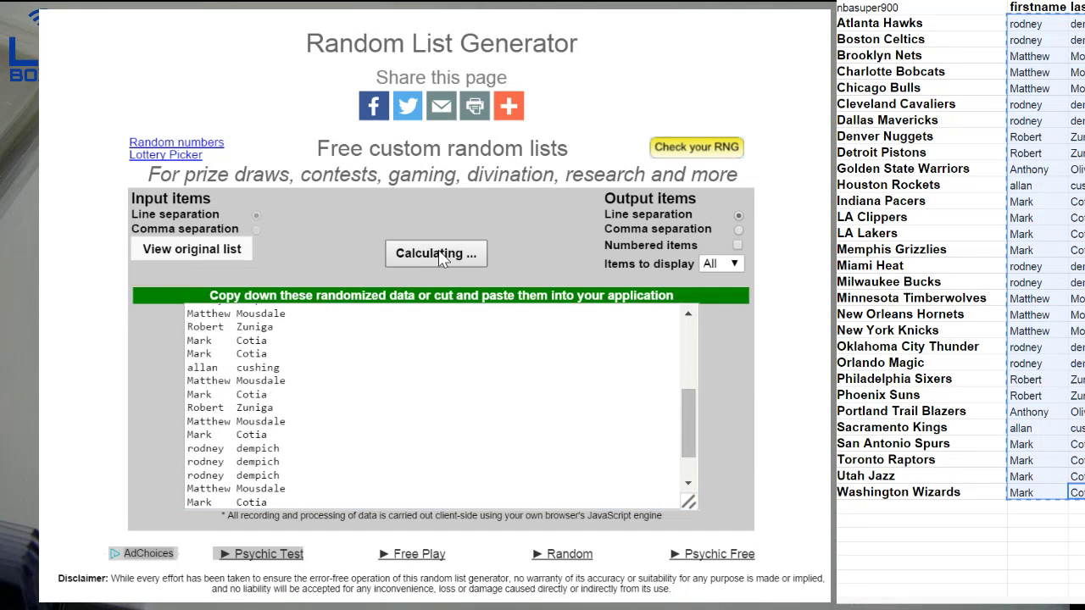
click(435, 253)
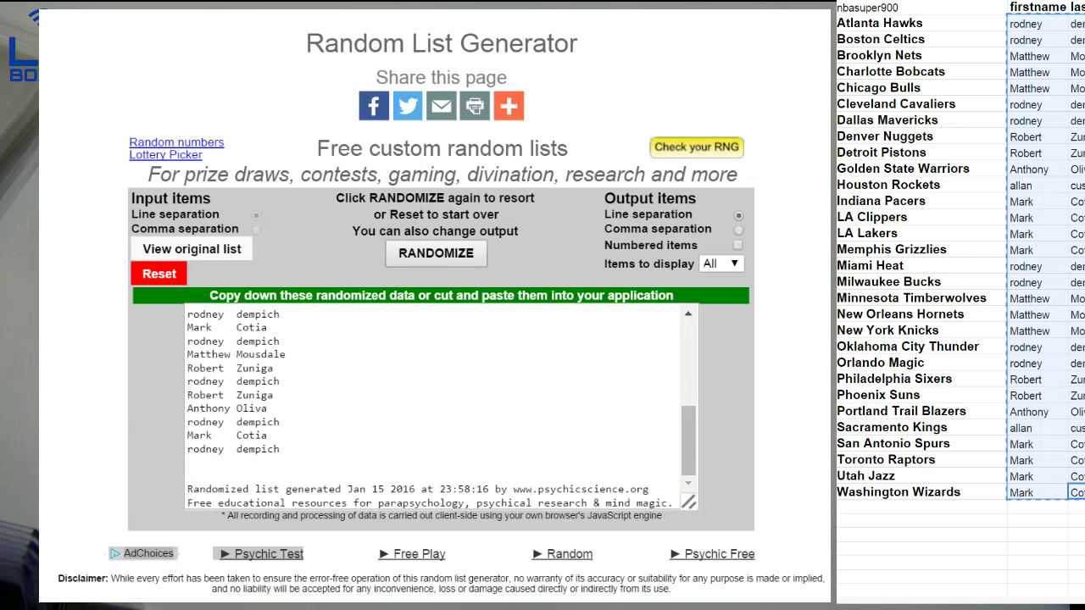
click(435, 254)
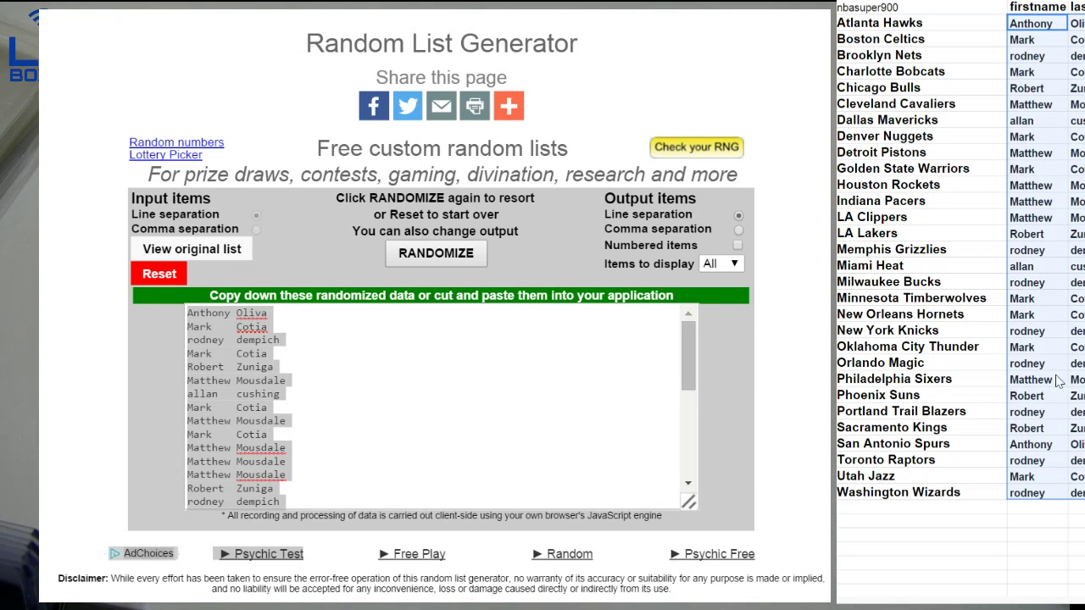
Step: Reset the generator, start a new custom list and randomize the names twice
click(159, 273)
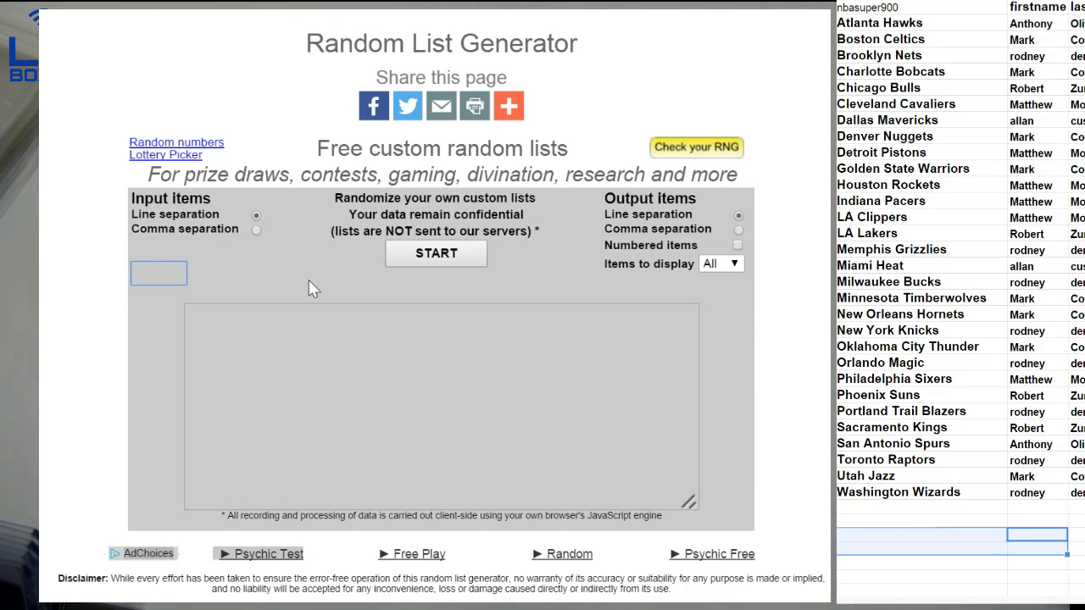
click(435, 253)
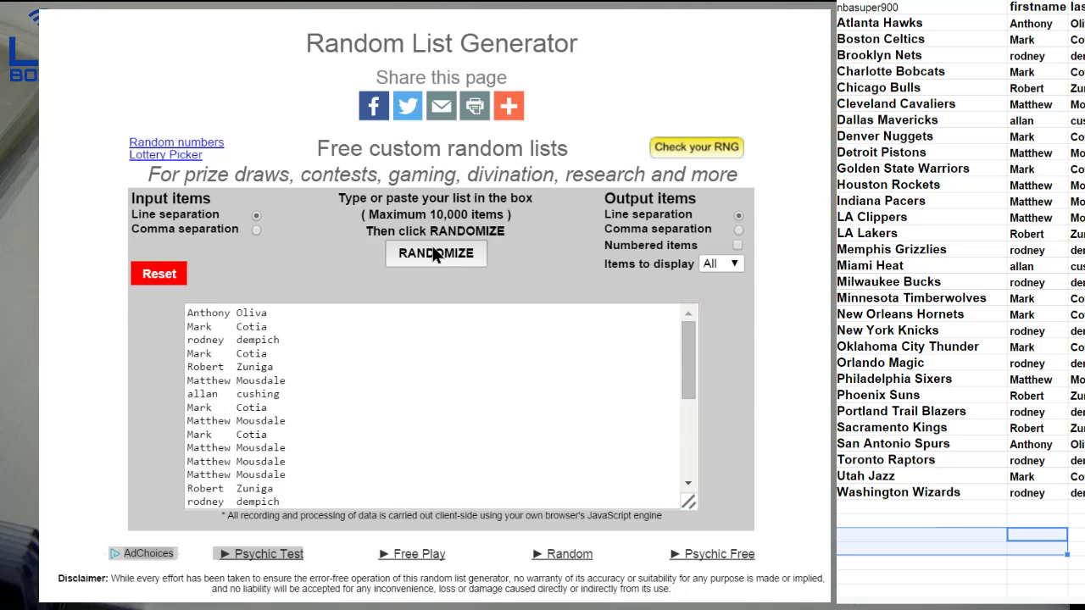
click(436, 254)
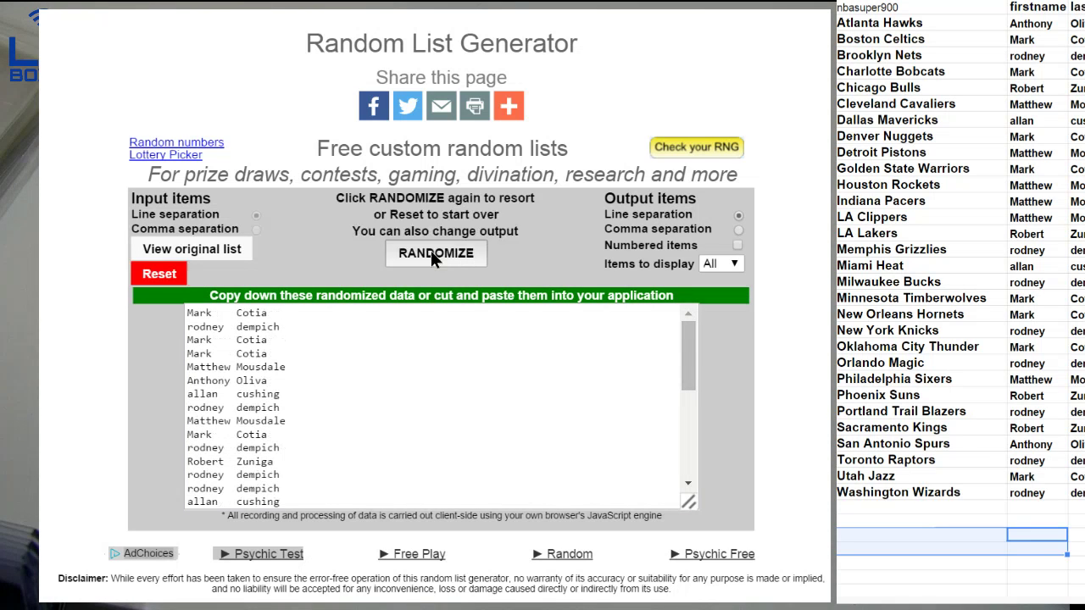
click(435, 254)
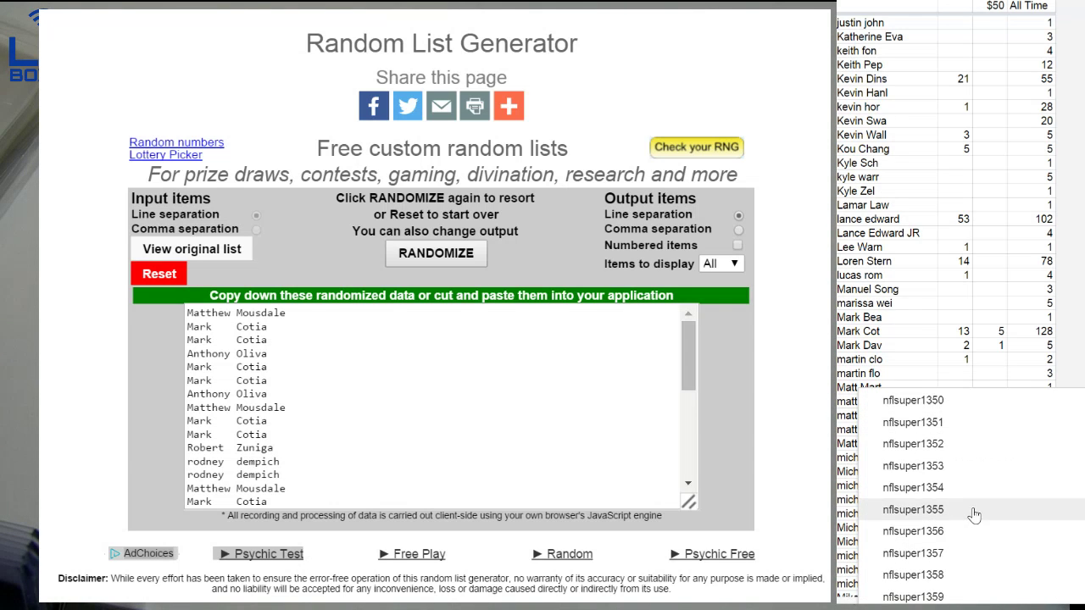
Step: Randomize the pasted six box names twice into a new order
scroll(down, 3)
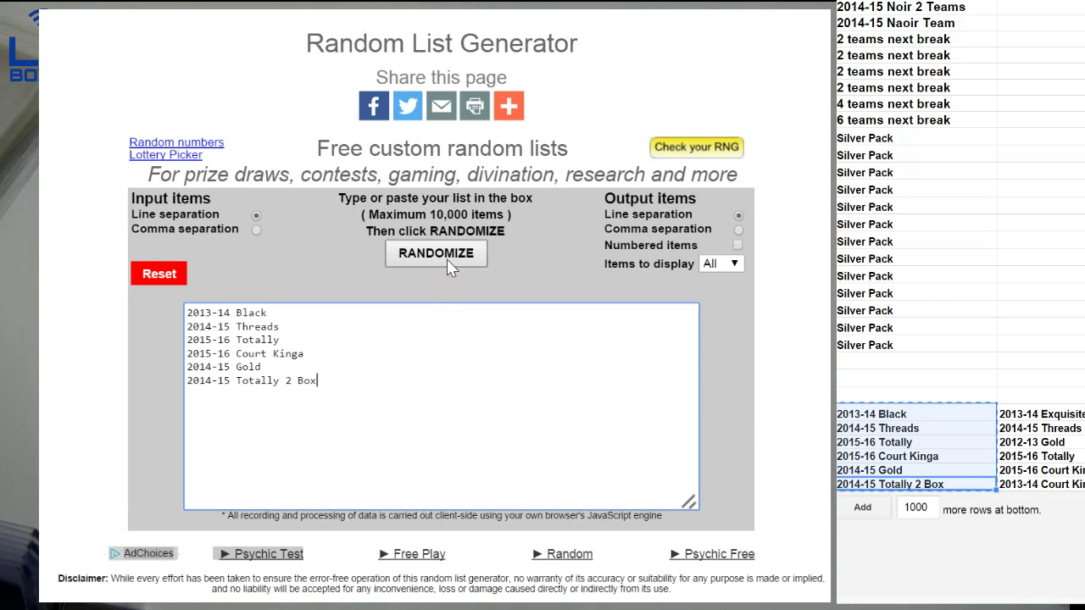
click(435, 255)
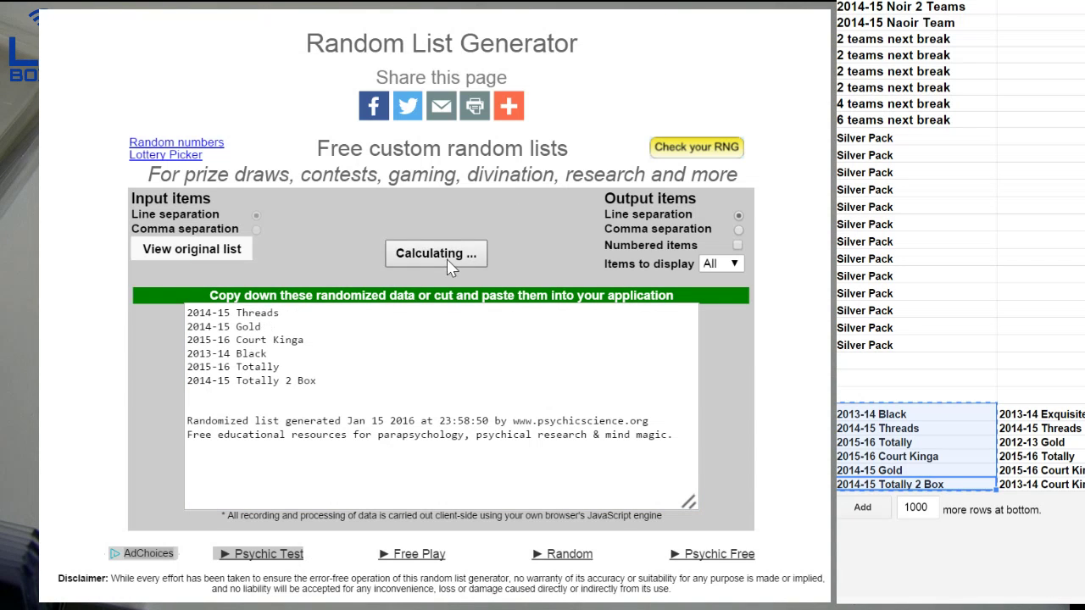
click(436, 253)
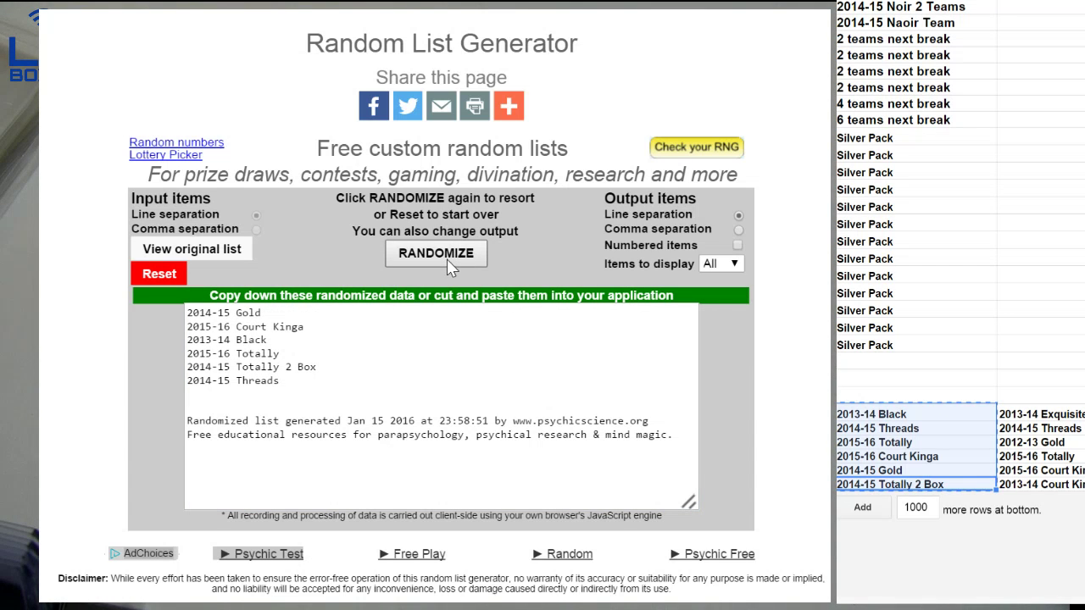